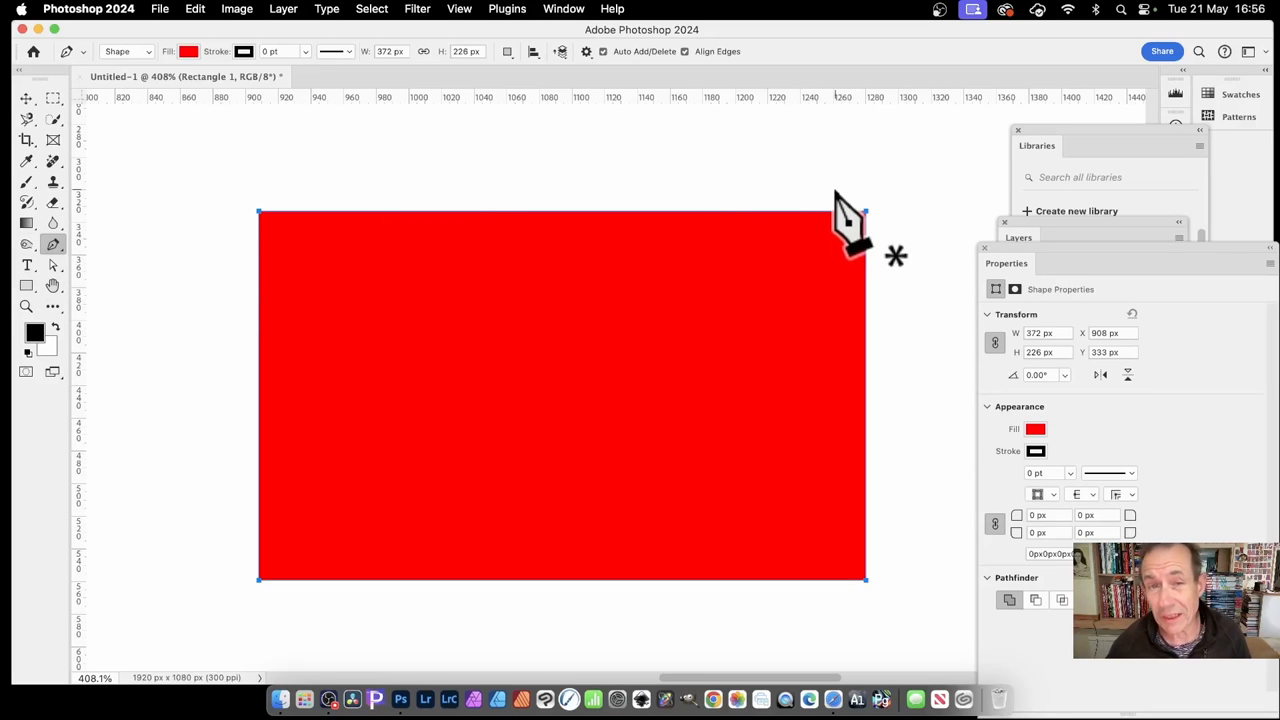
mouse_move(665, 175)
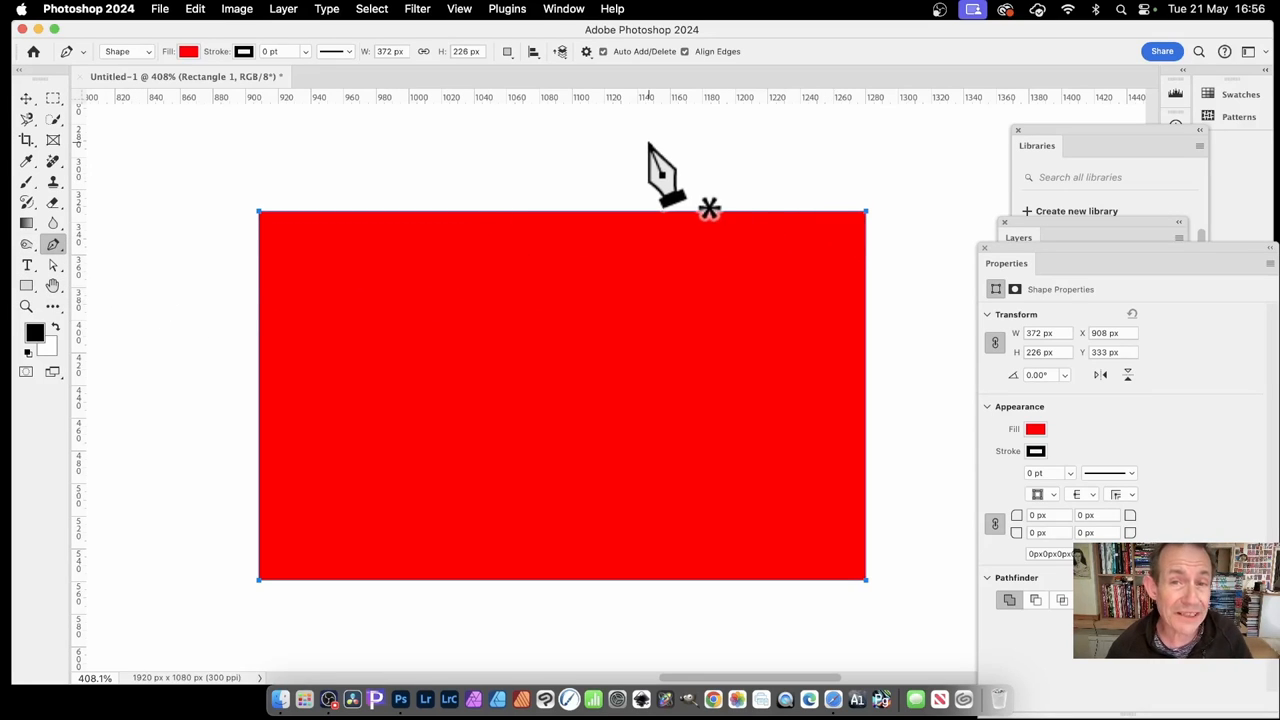
mouse_move(372, 255)
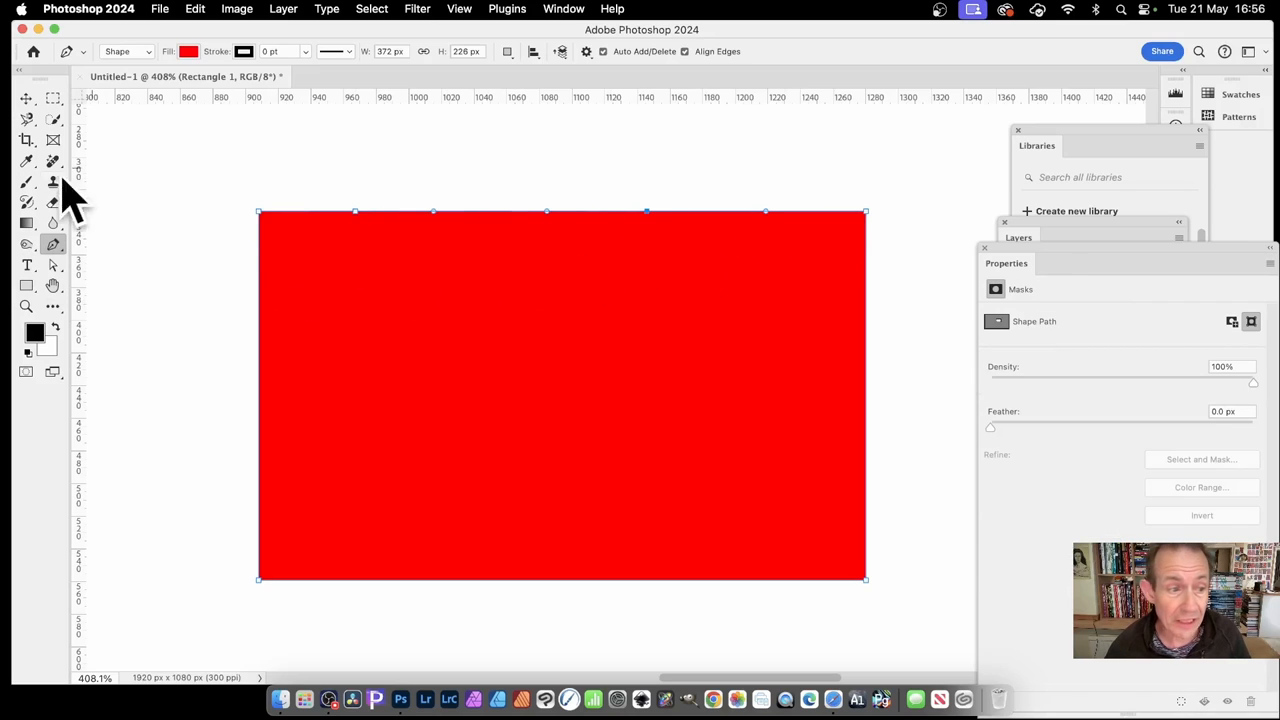
Step: Switch from the Pen Tool flyout to the Add Anchor Point tool
left_click(27, 244)
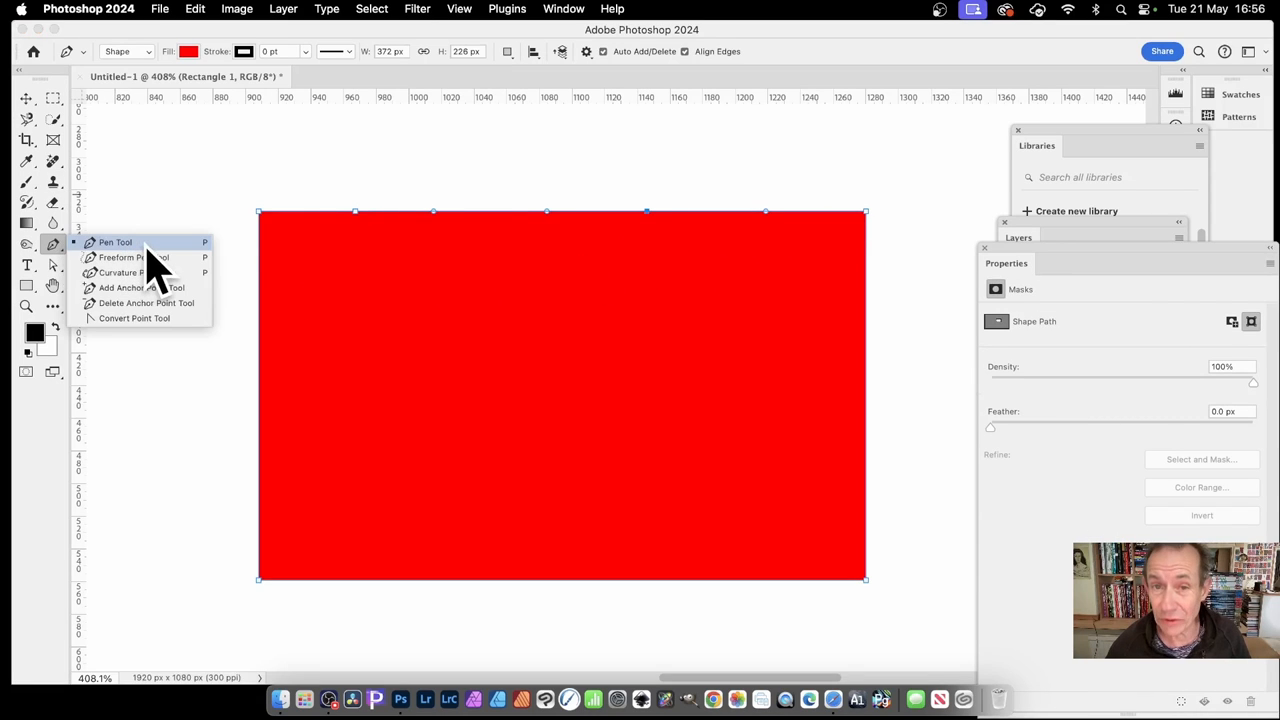
left_click(115, 242)
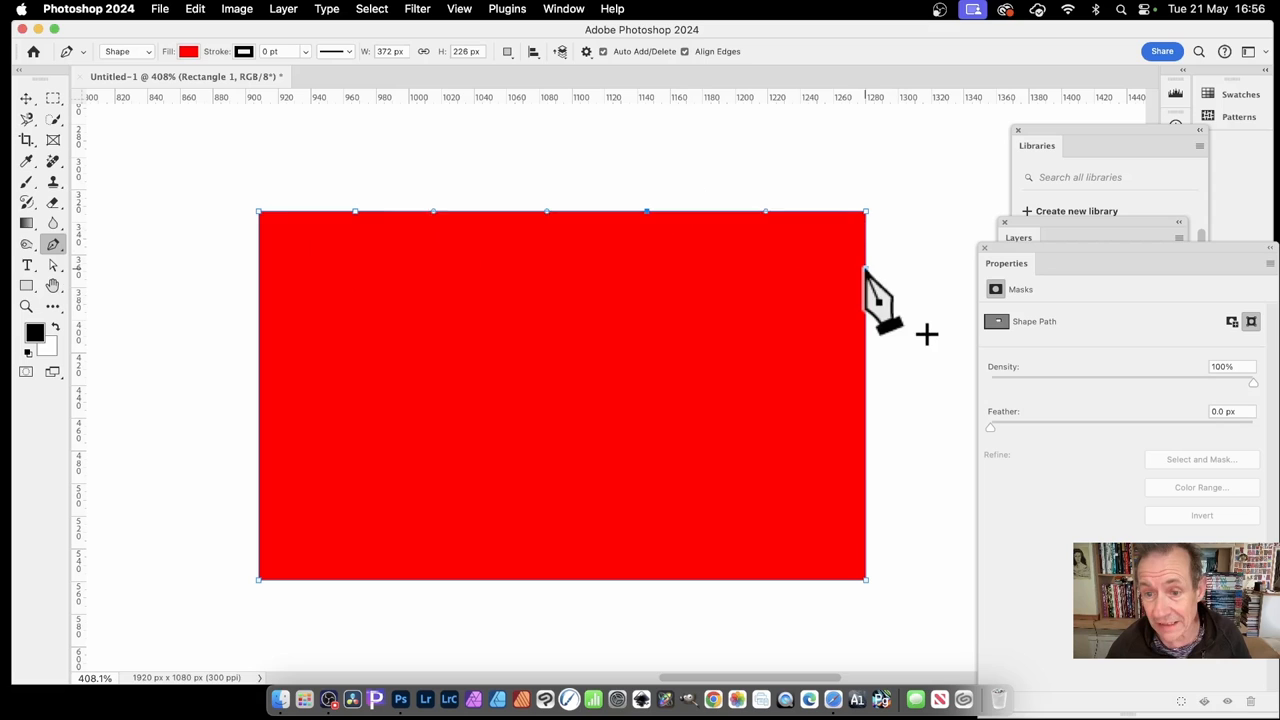
mouse_move(875, 455)
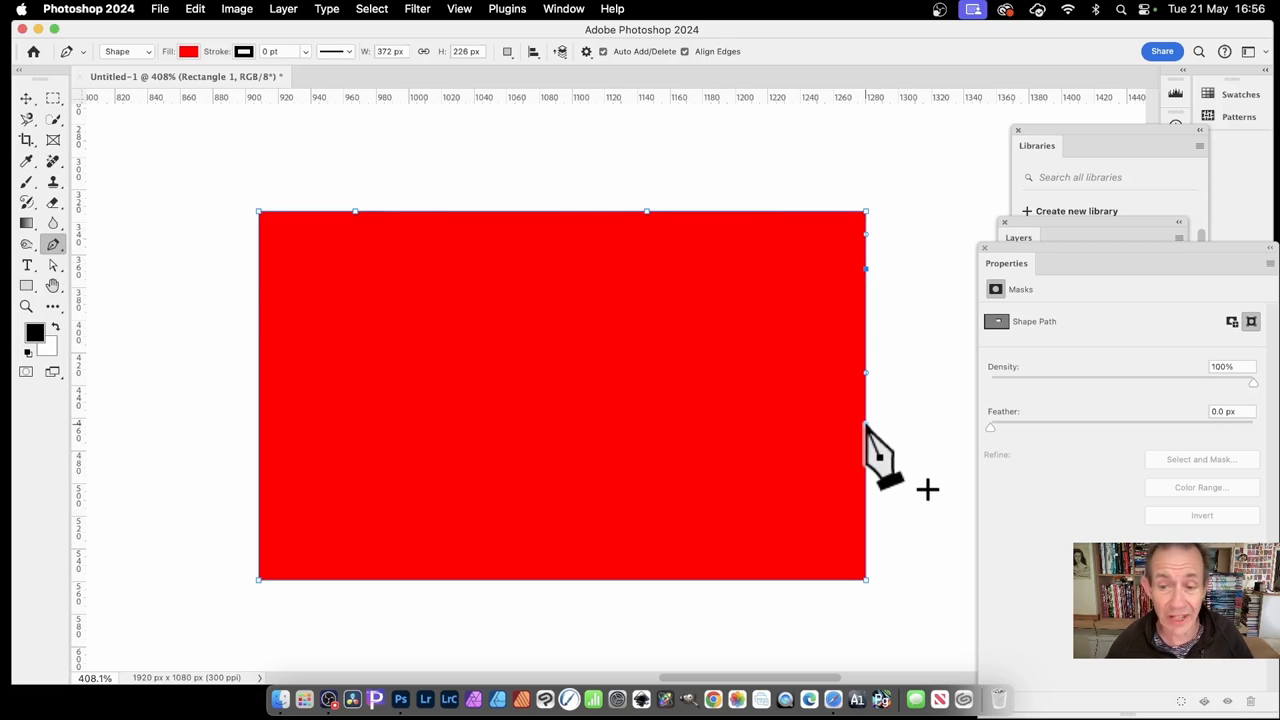
mouse_move(705, 610)
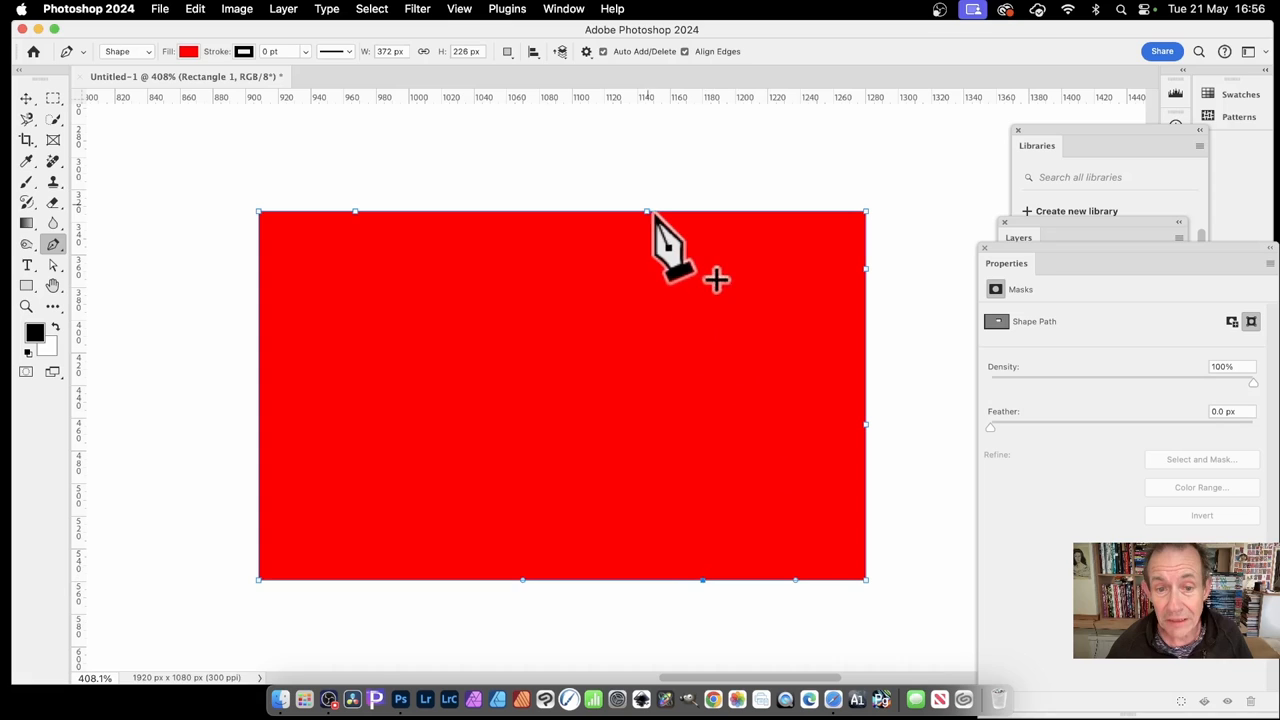
mouse_move(640, 175)
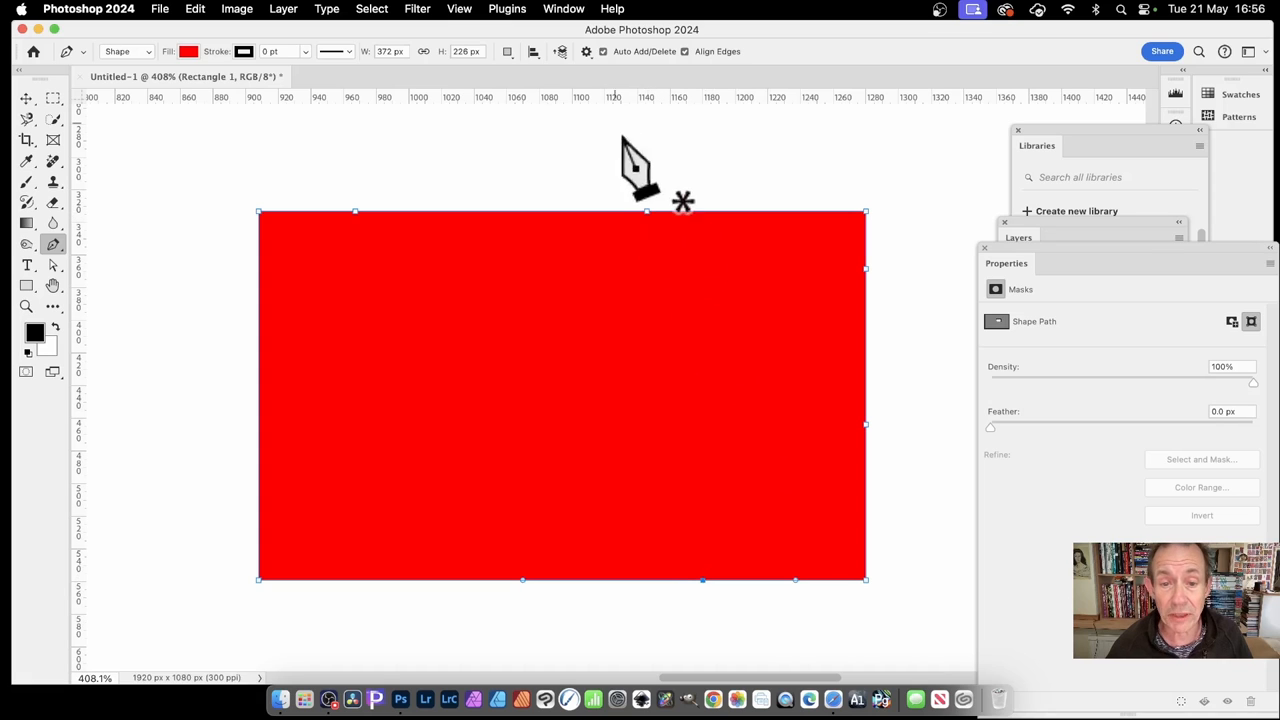
mouse_move(665, 245)
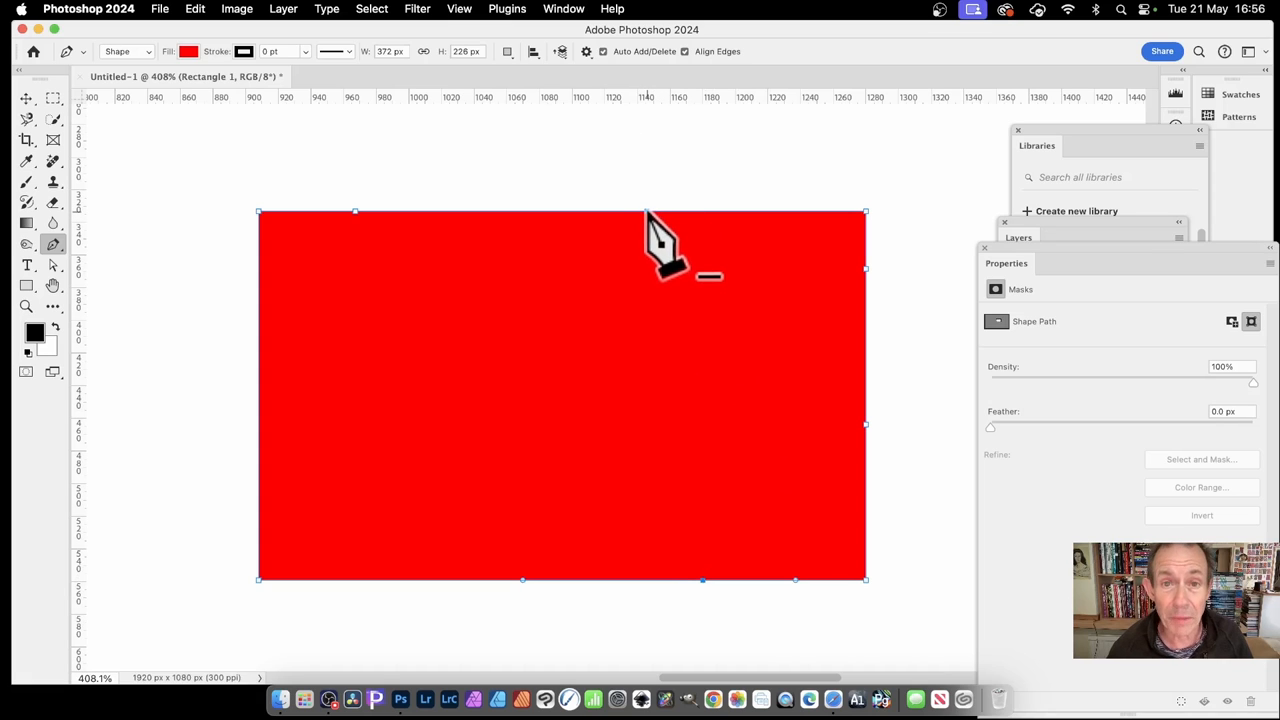
left_click(53, 265)
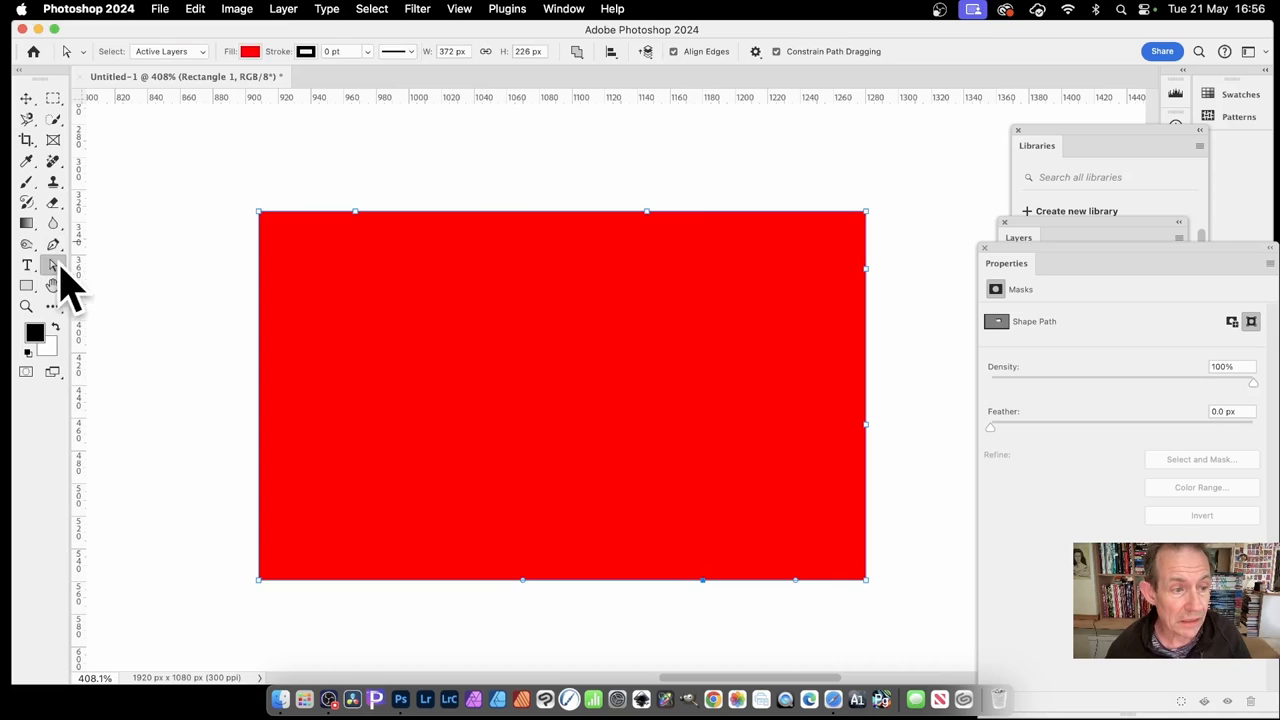
left_click(27, 265)
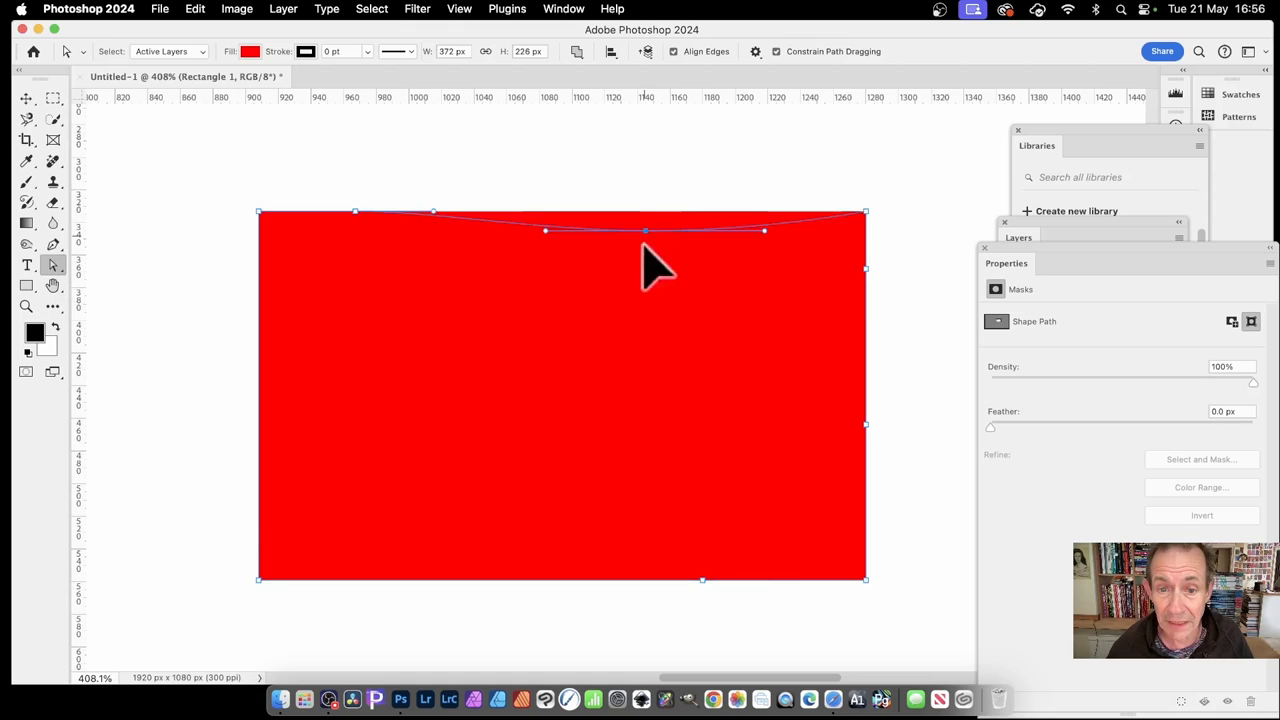
left_click_drag(645, 231, 641, 327)
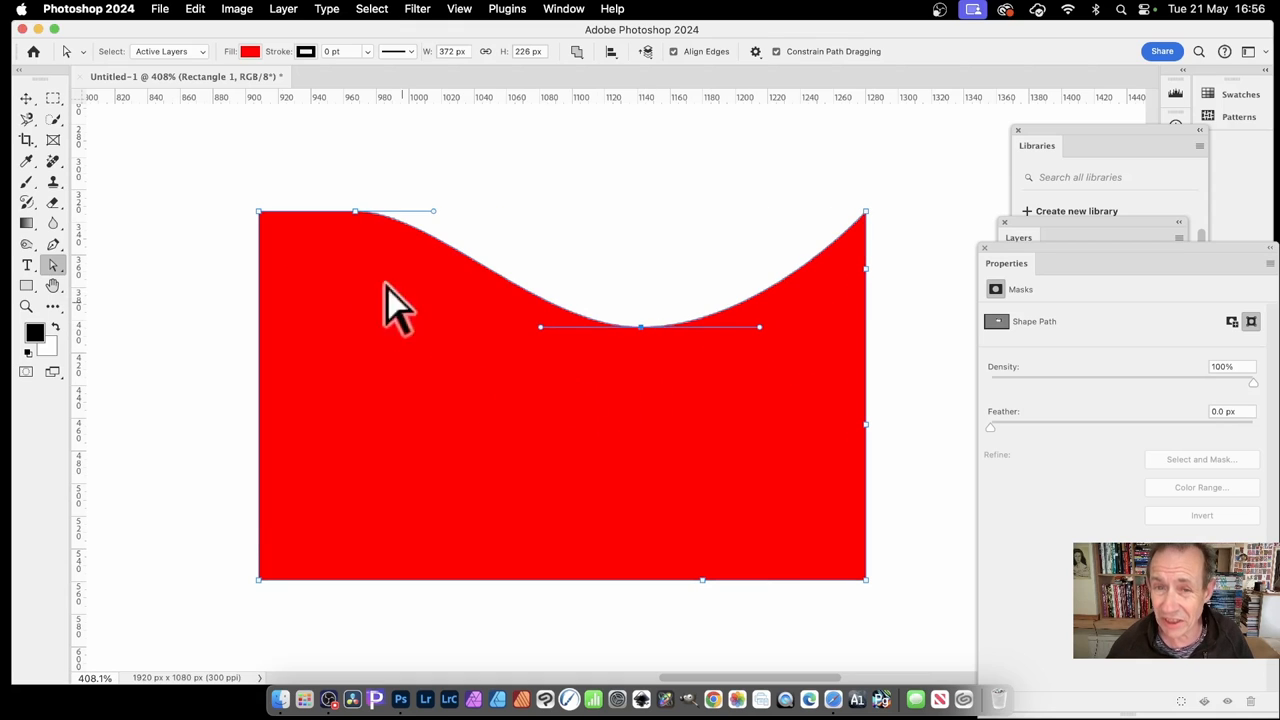
mouse_move(490, 285)
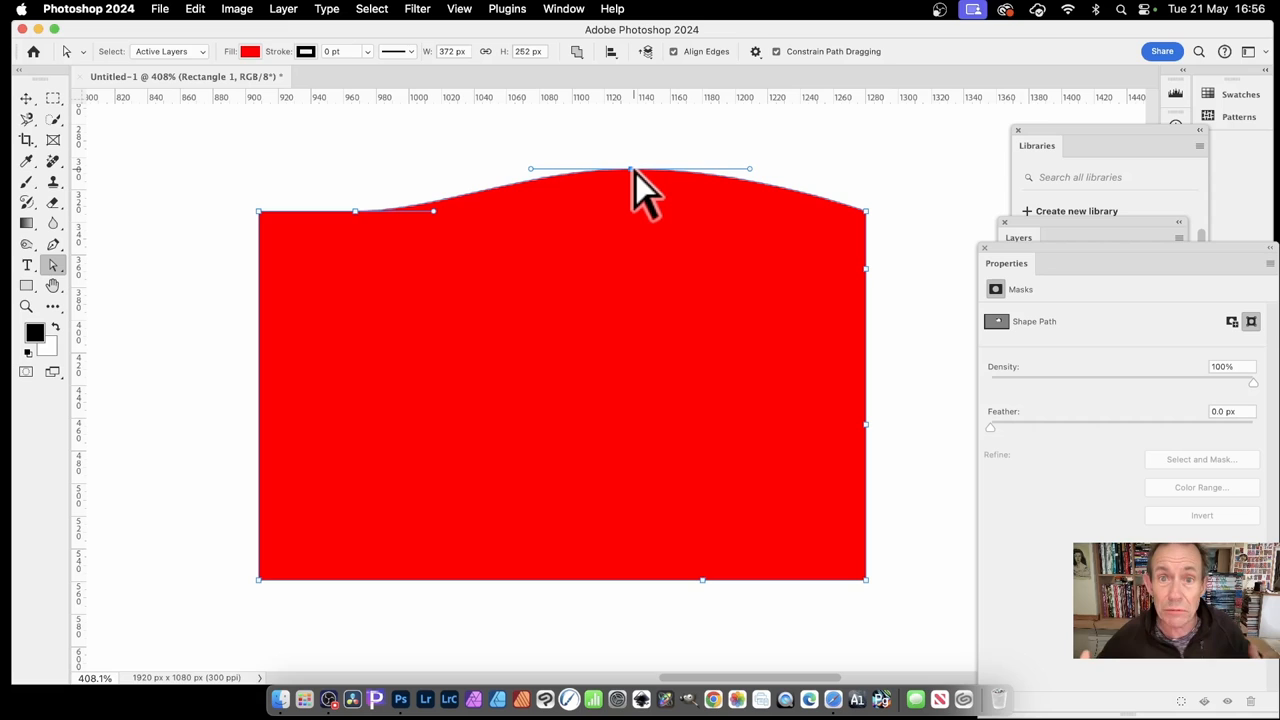
mouse_move(665, 220)
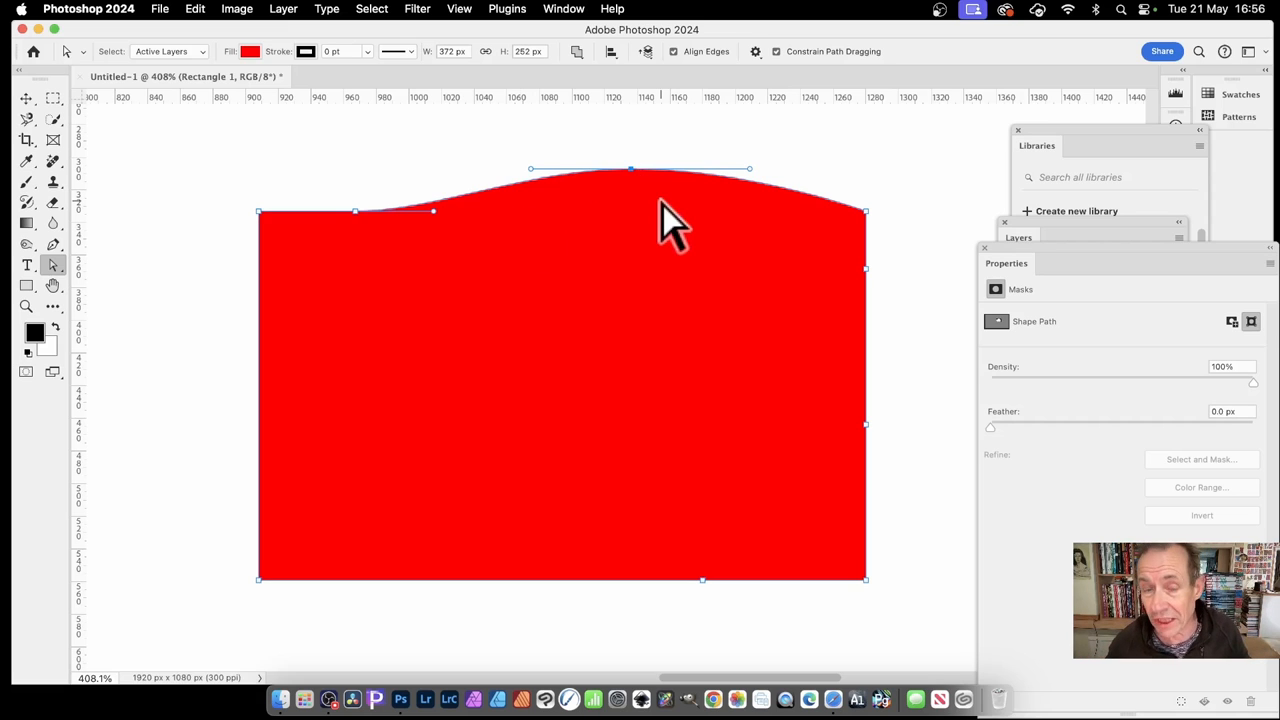
mouse_move(660, 178)
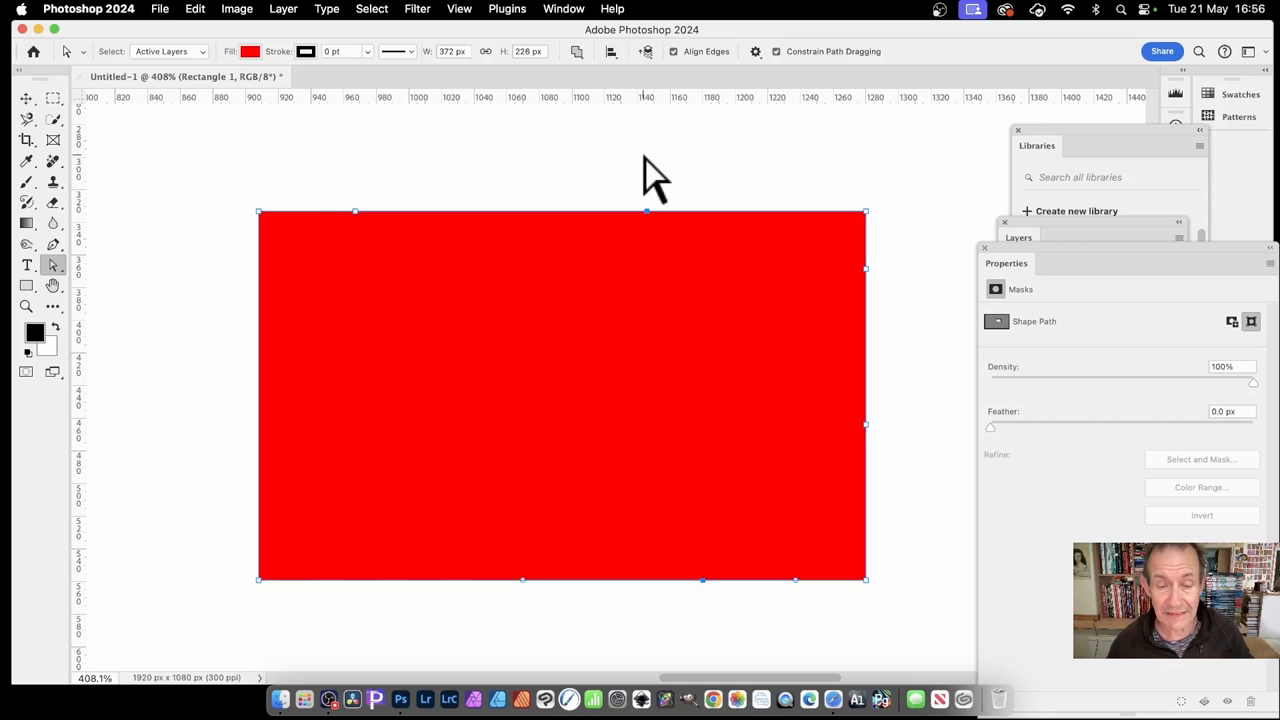
mouse_move(65, 285)
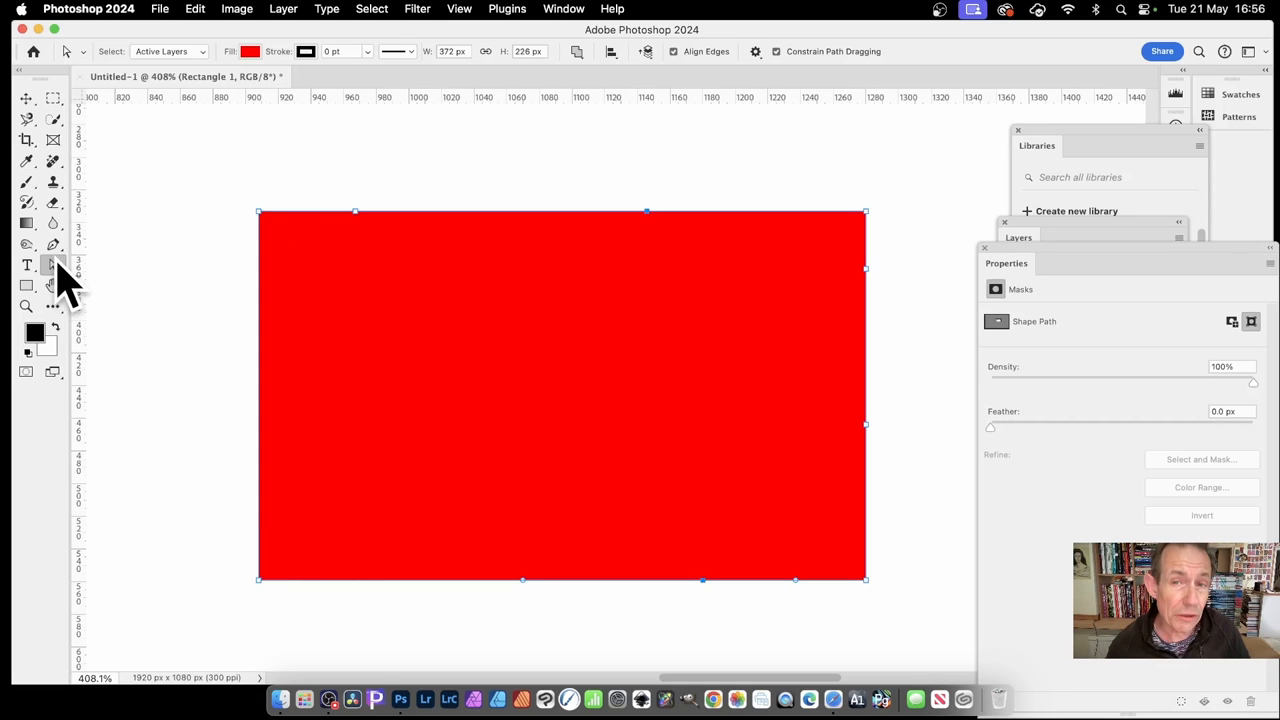
Step: Return to the Pen Tool group and reopen its flyout of path tools
left_click(53, 245)
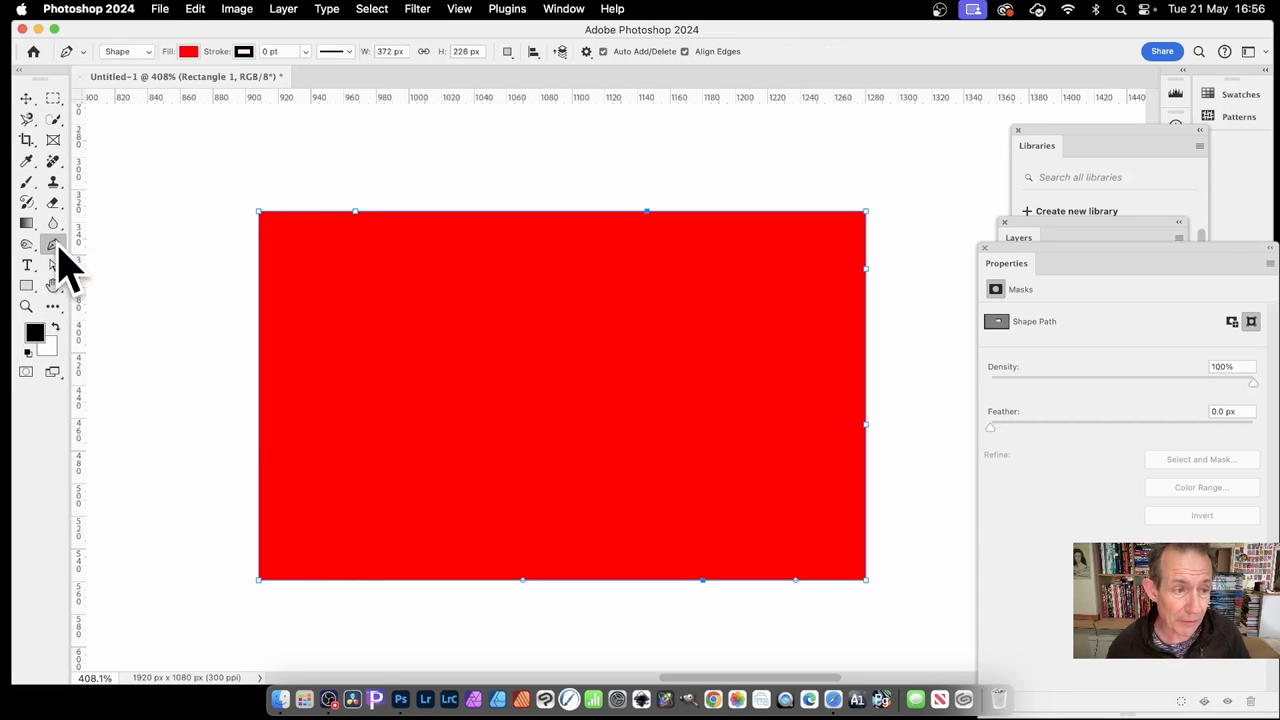
left_click(27, 245)
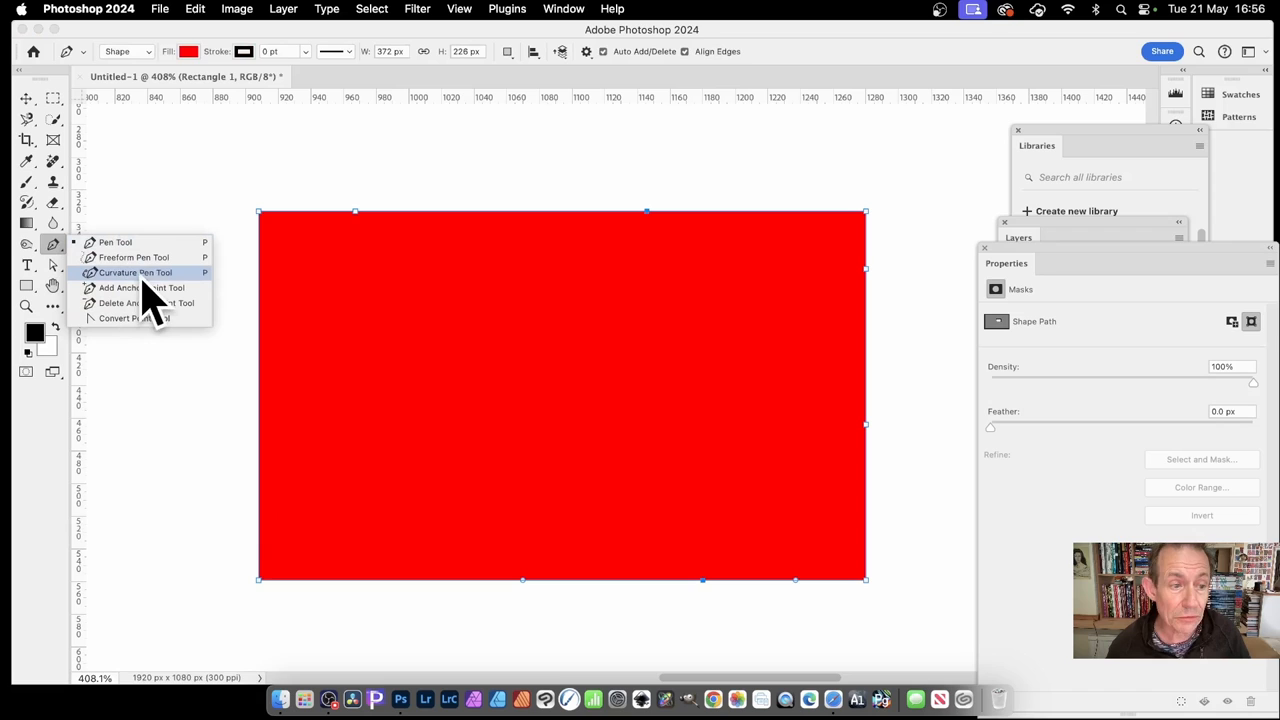
mouse_move(150, 300)
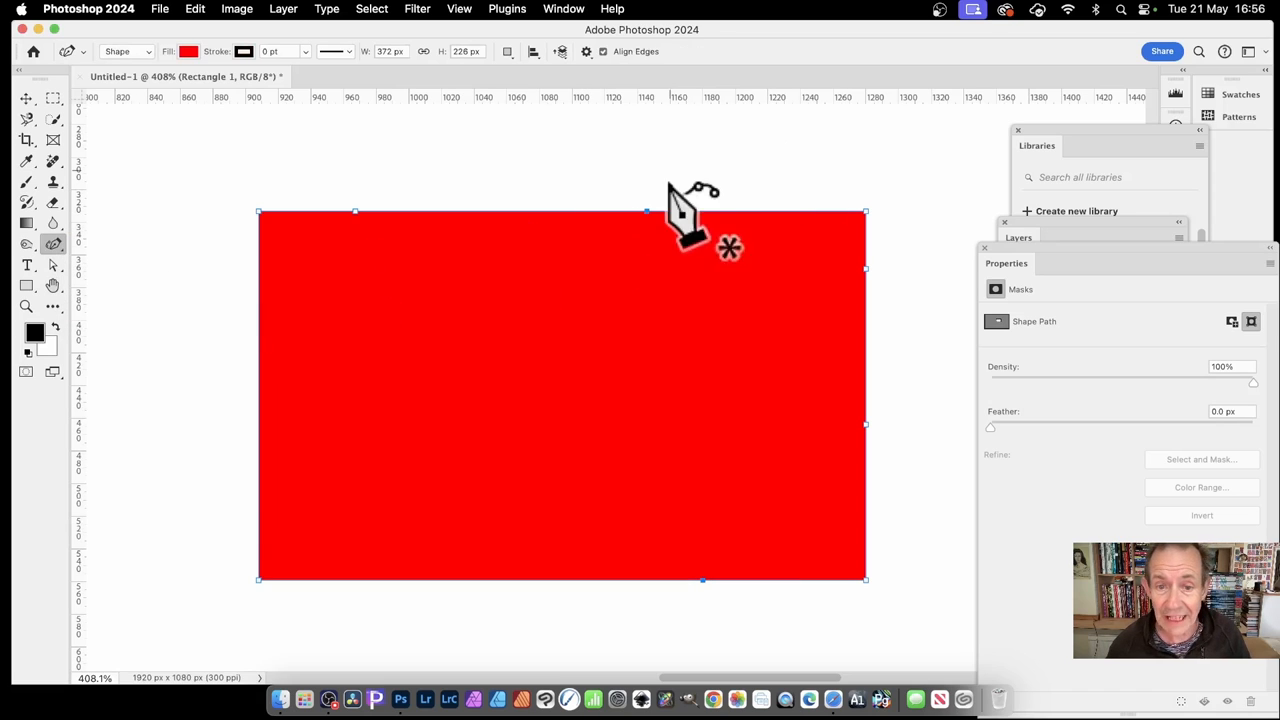
mouse_move(725, 250)
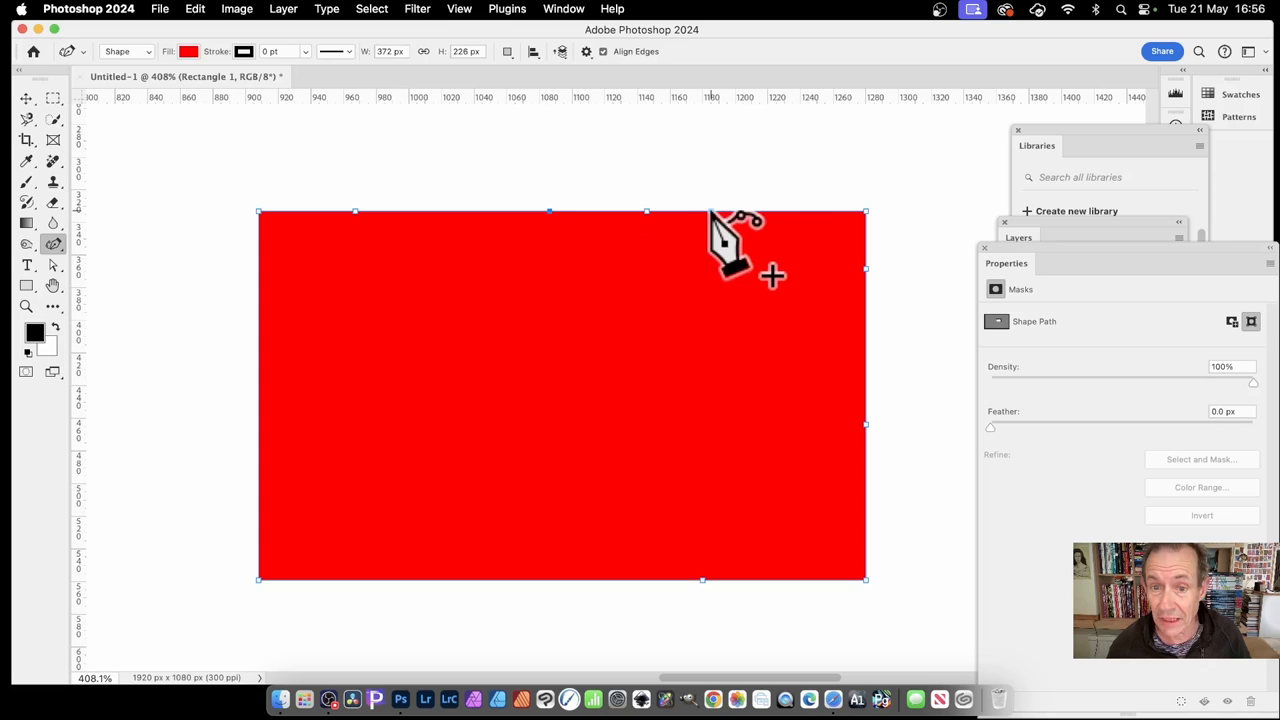
mouse_move(825, 215)
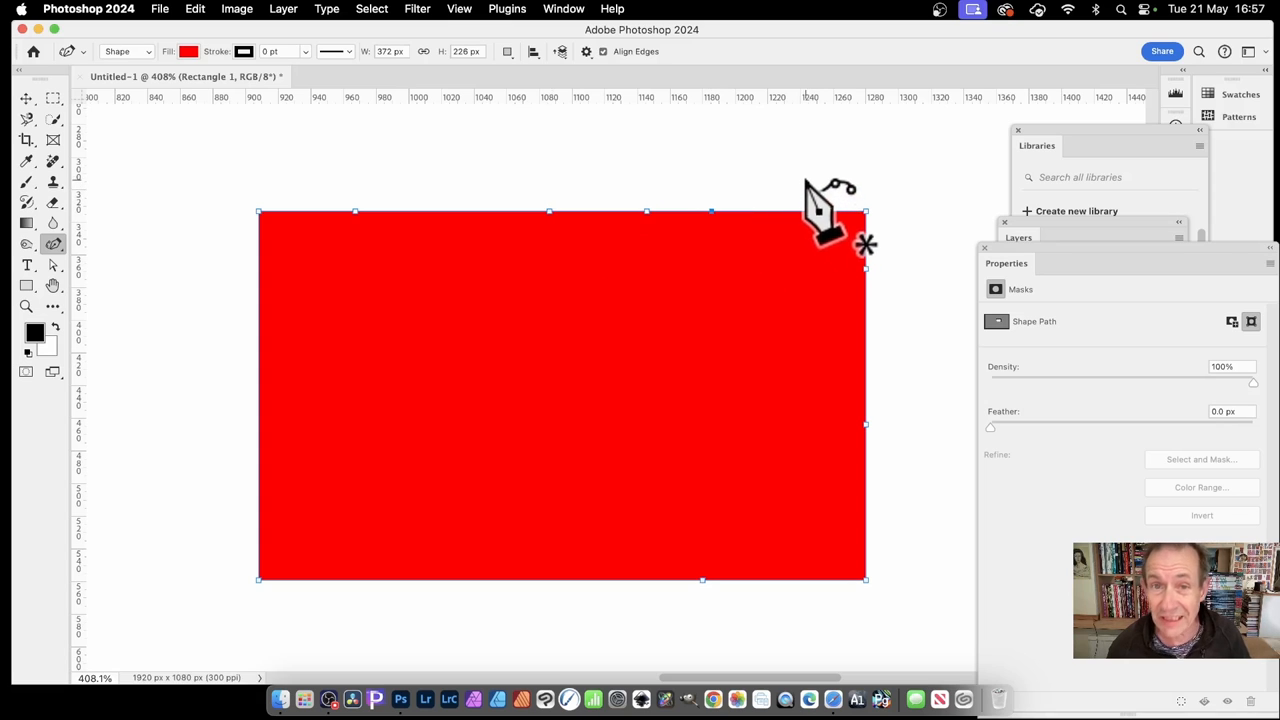
mouse_move(800, 240)
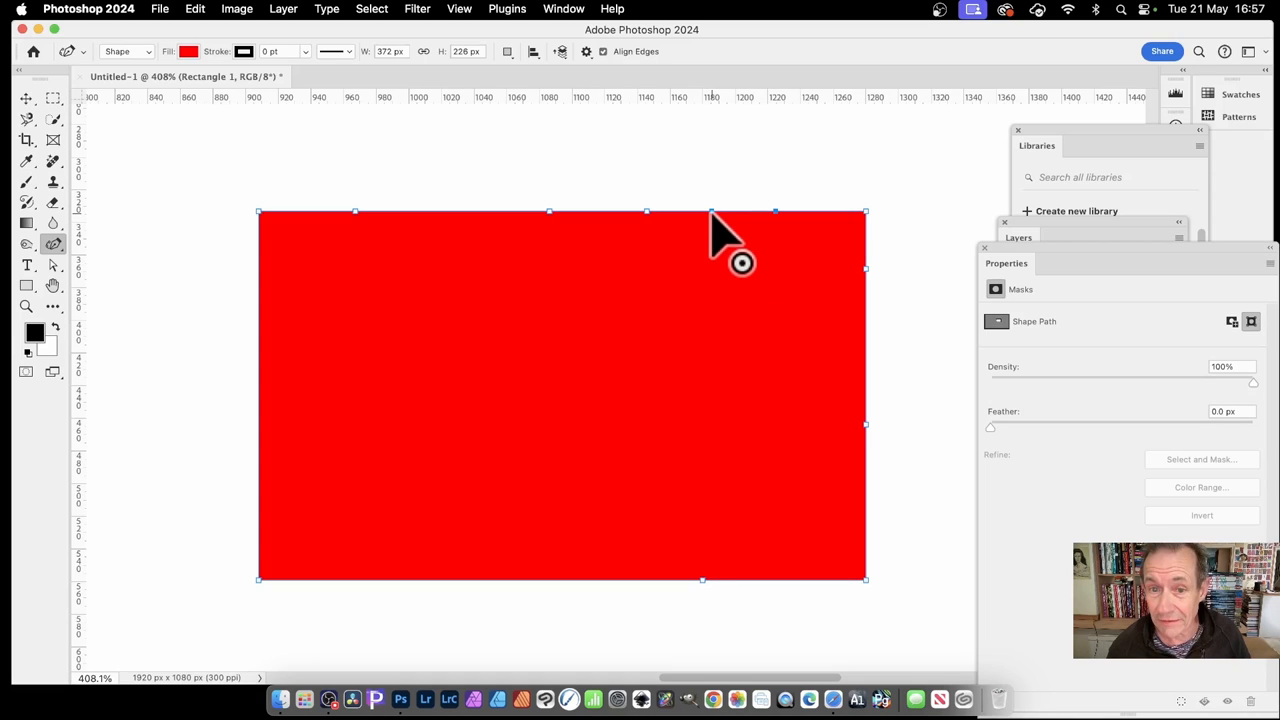
mouse_move(660, 235)
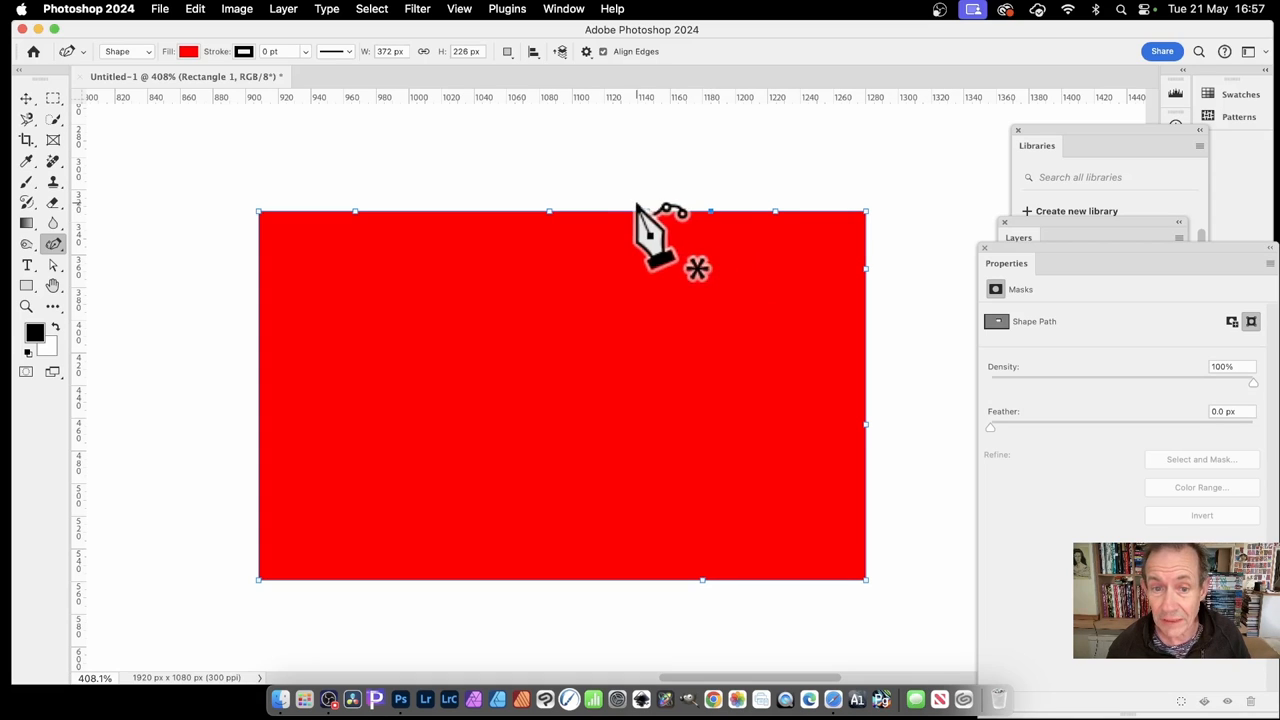
mouse_move(550, 245)
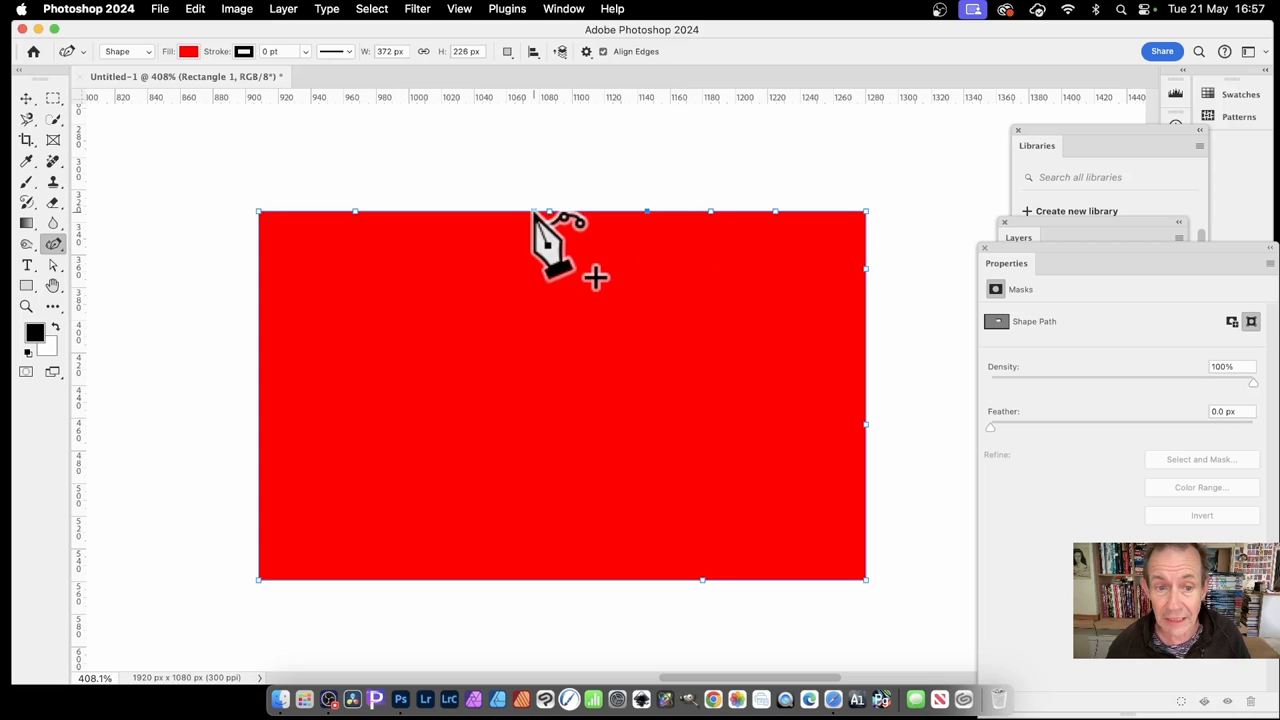
mouse_move(565, 240)
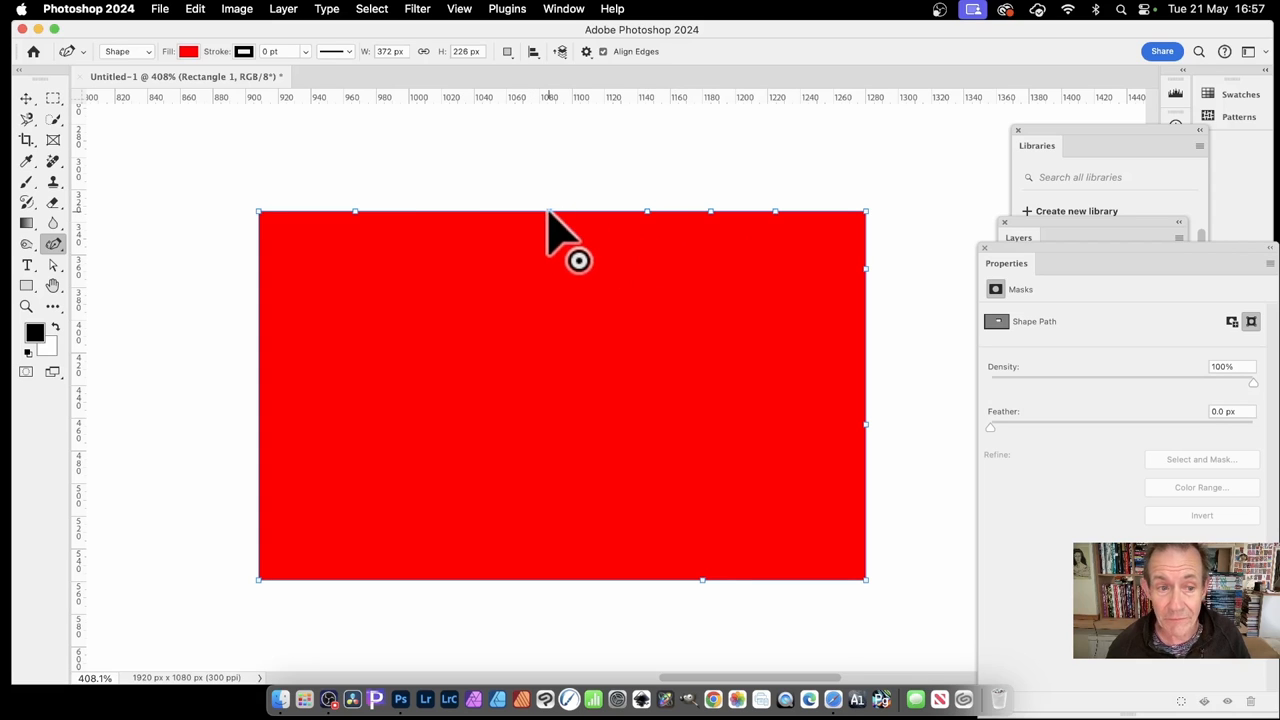
mouse_move(400, 235)
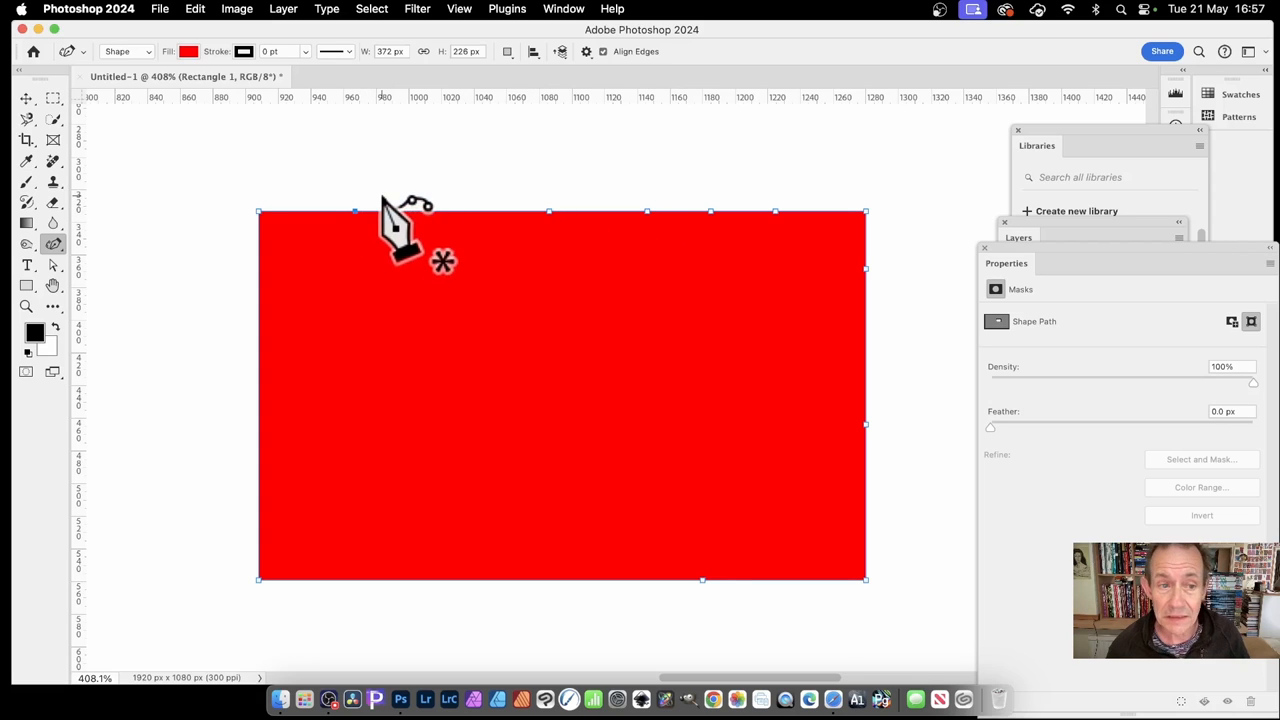
mouse_move(665, 240)
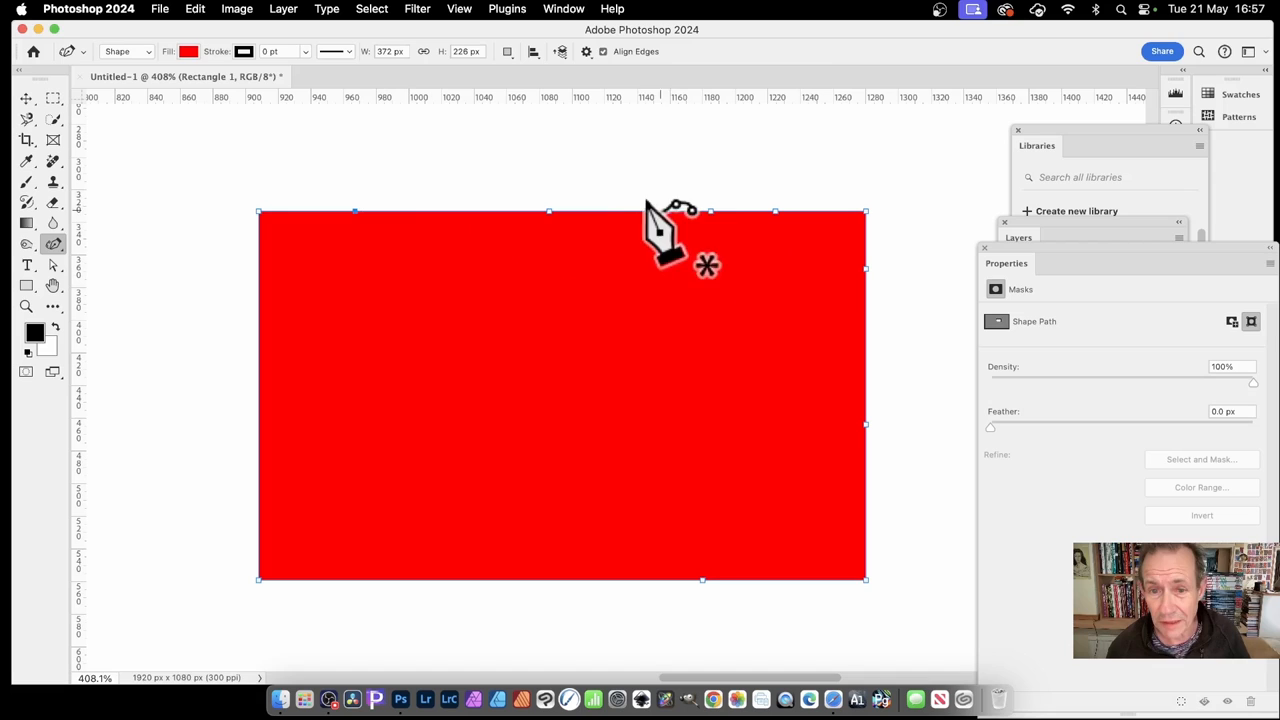
mouse_move(715, 240)
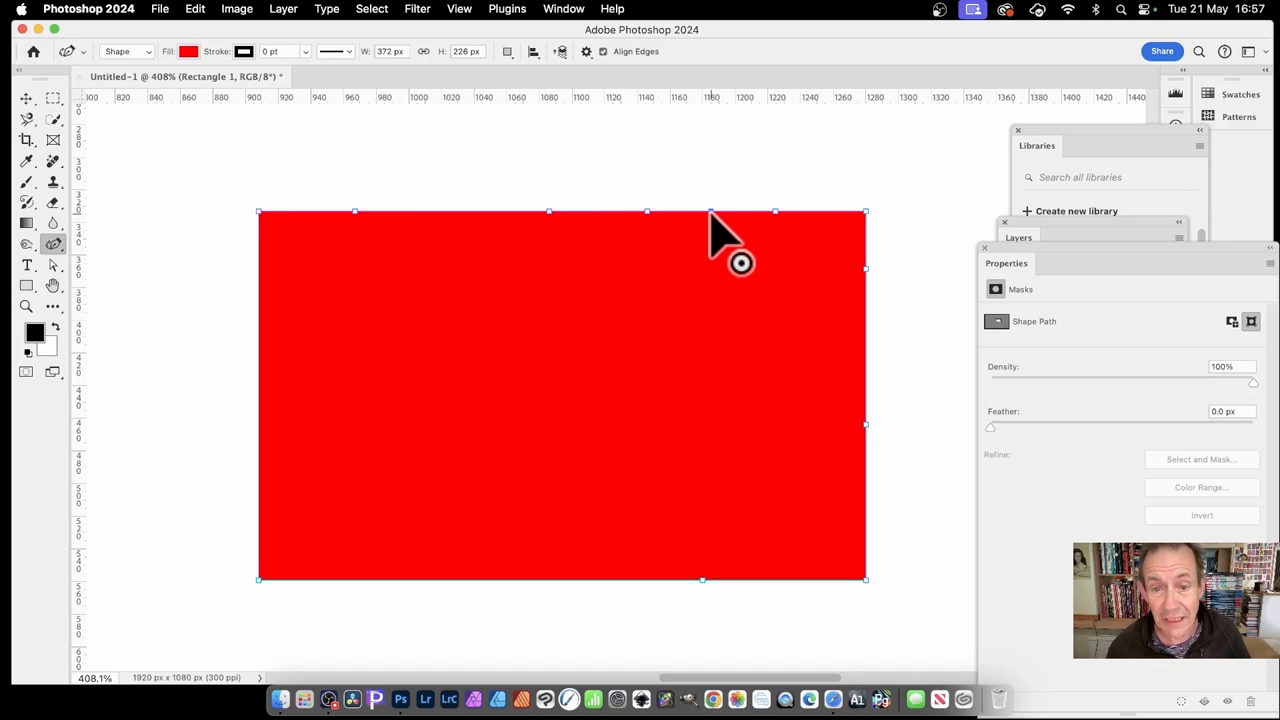
Step: Drag two top-edge anchor points down into V notches, the second one deeper
left_click_drag(740, 250, 705, 380)
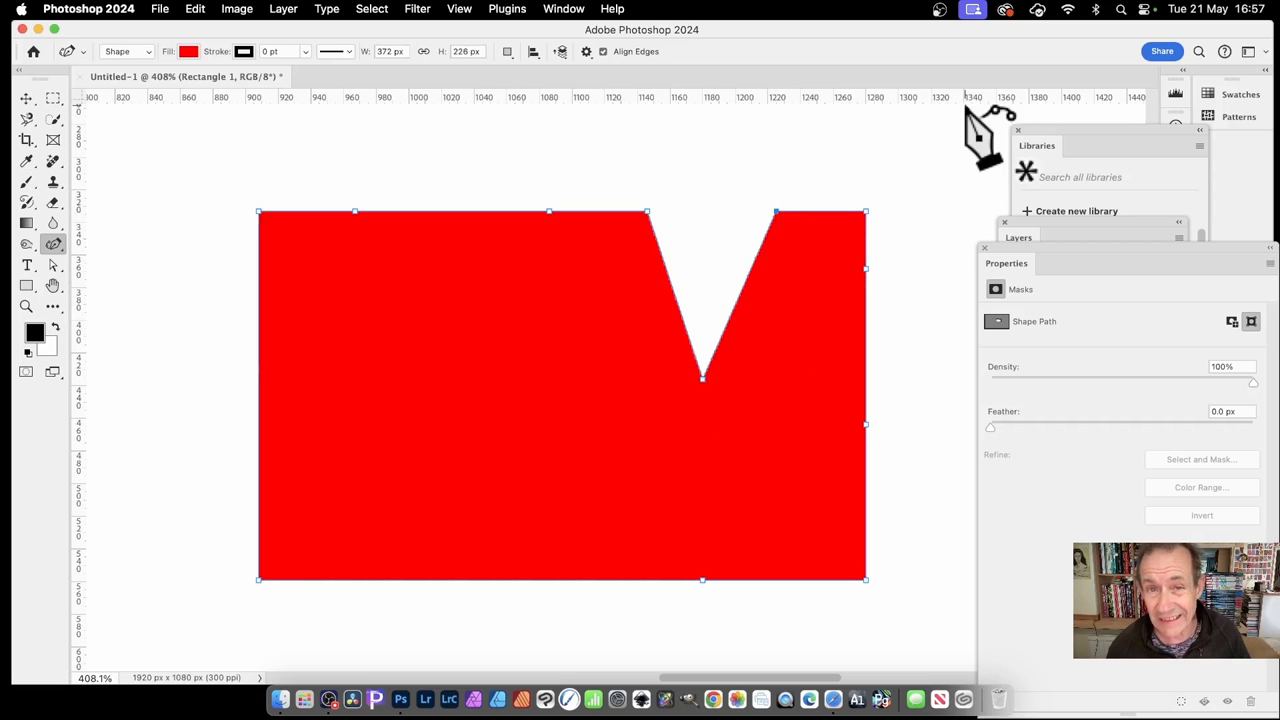
mouse_move(690, 300)
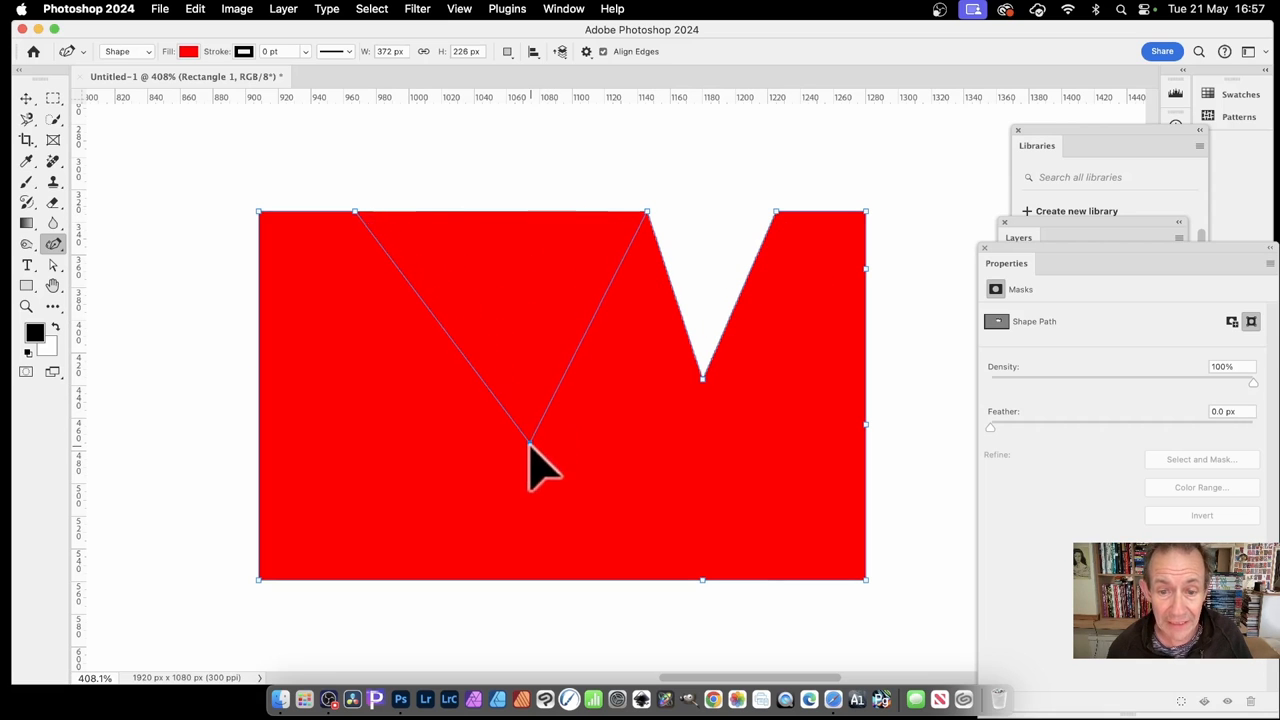
left_click(528, 442)
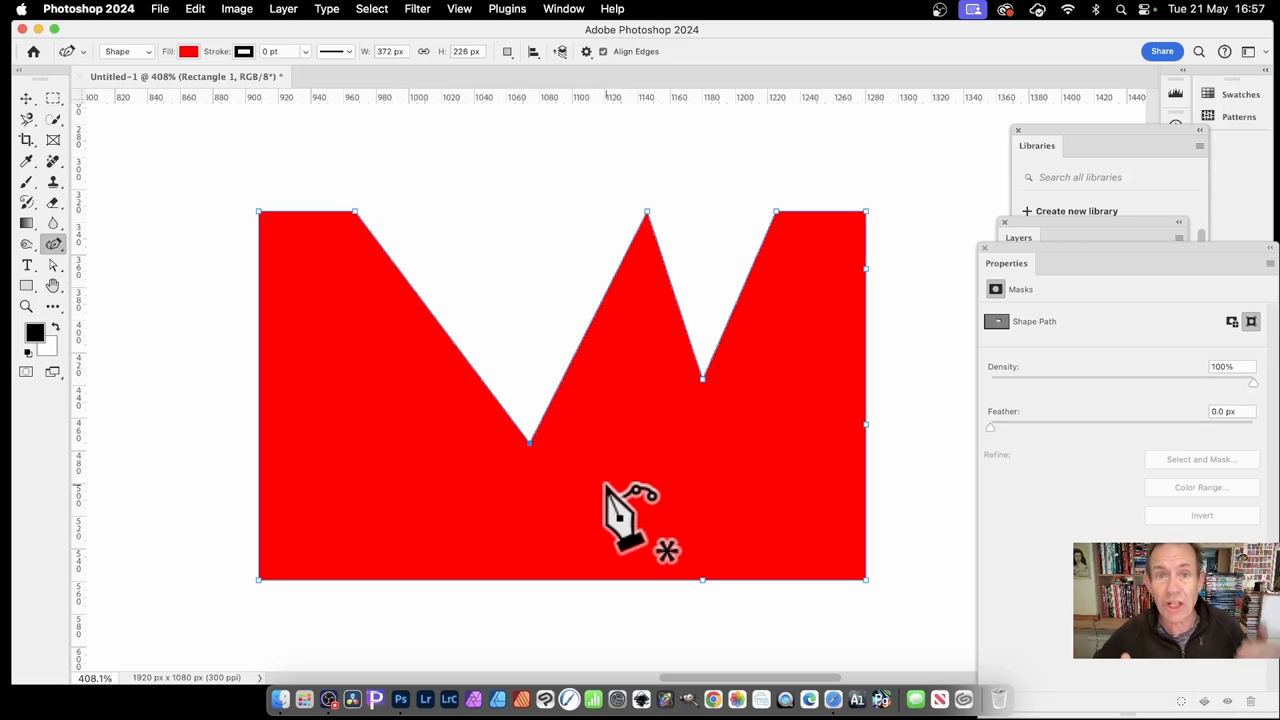
mouse_move(770, 210)
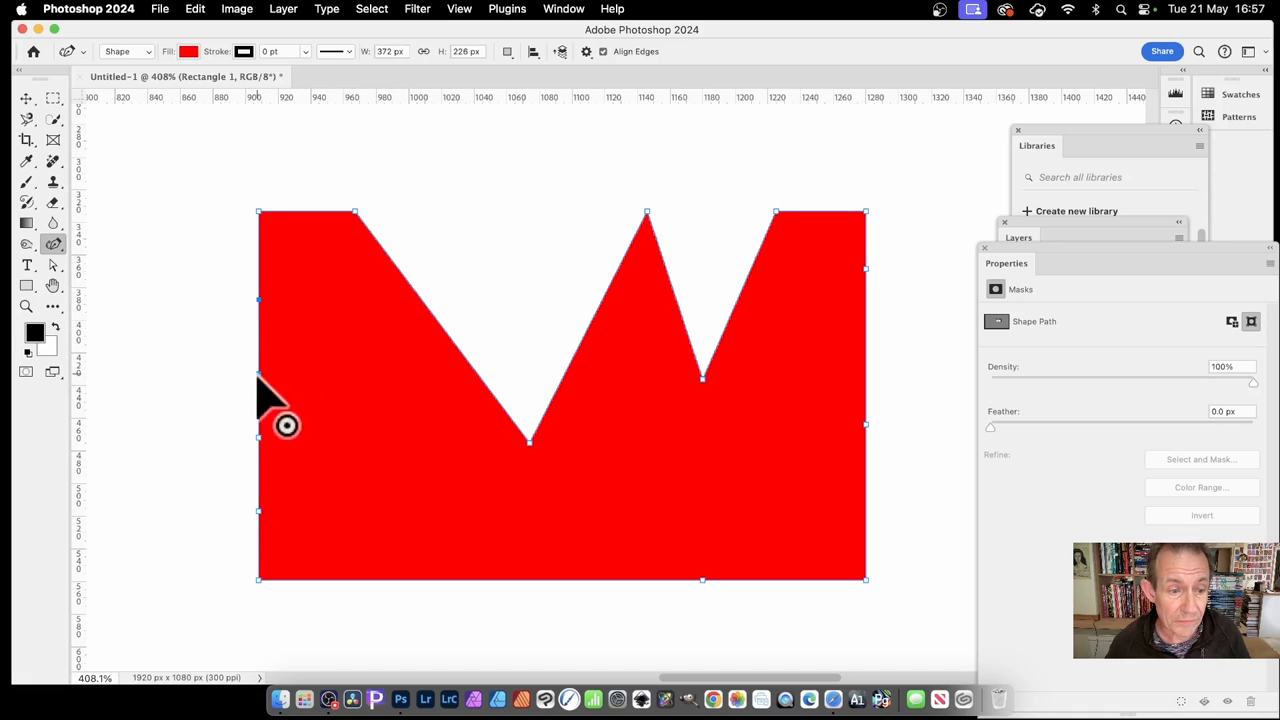
mouse_move(287, 488)
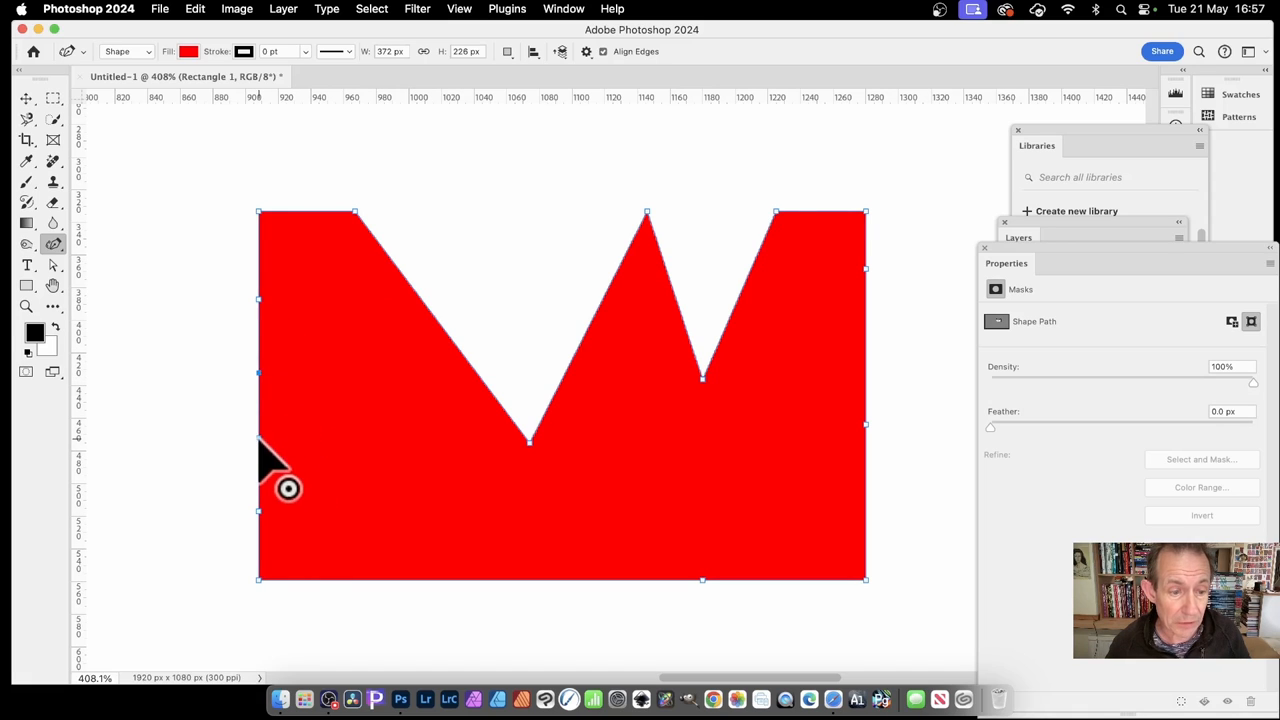
mouse_move(285, 550)
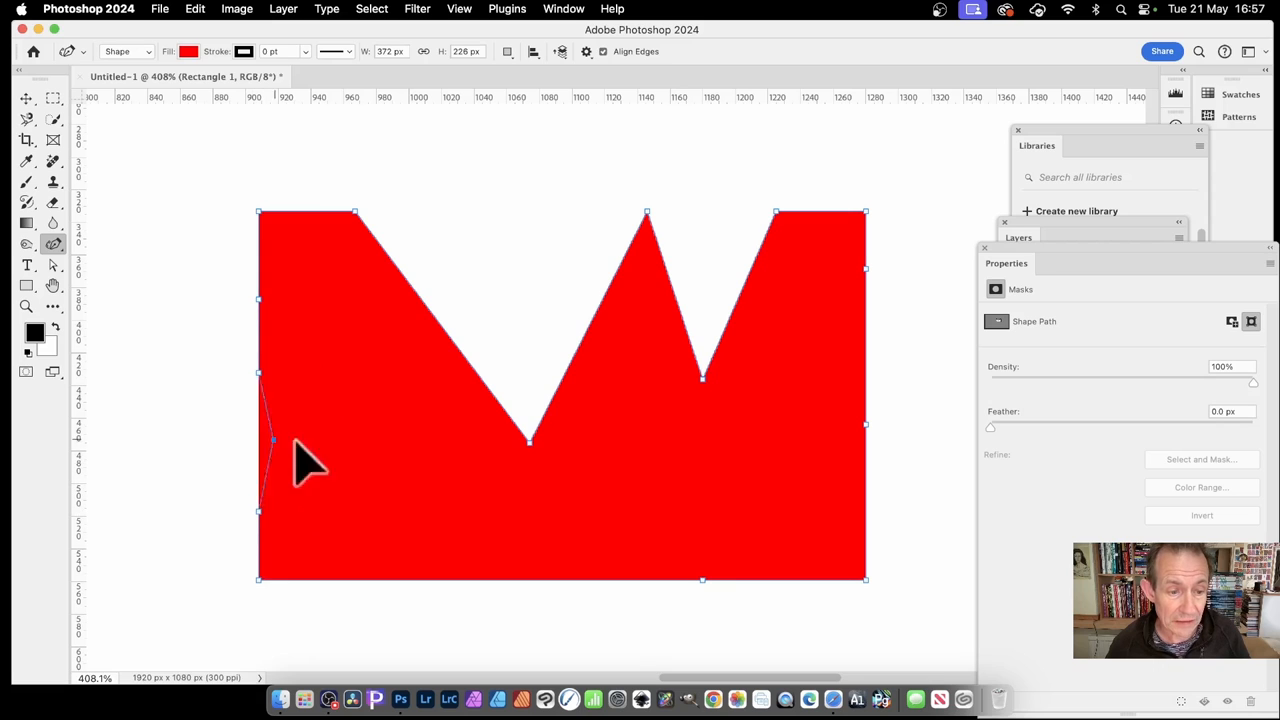
Step: Push the middle left-edge anchor point inward to form a sideways V notch
left_click(272, 440)
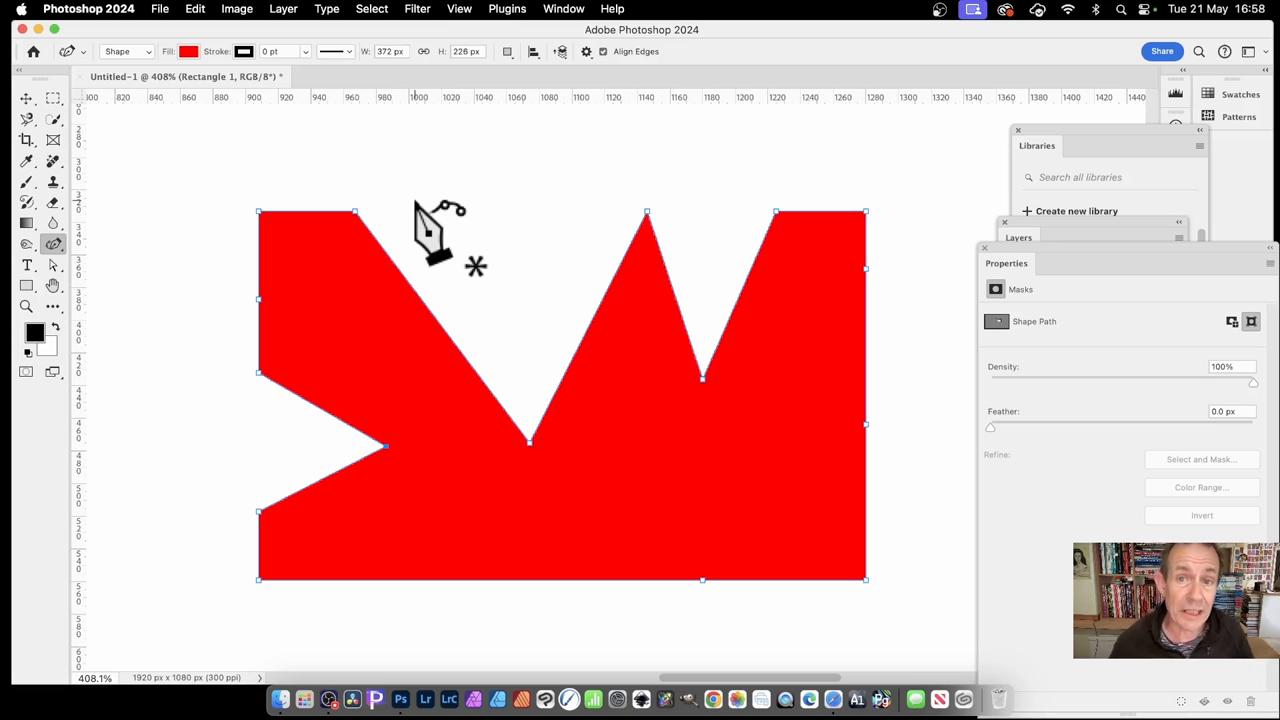
mouse_move(485, 215)
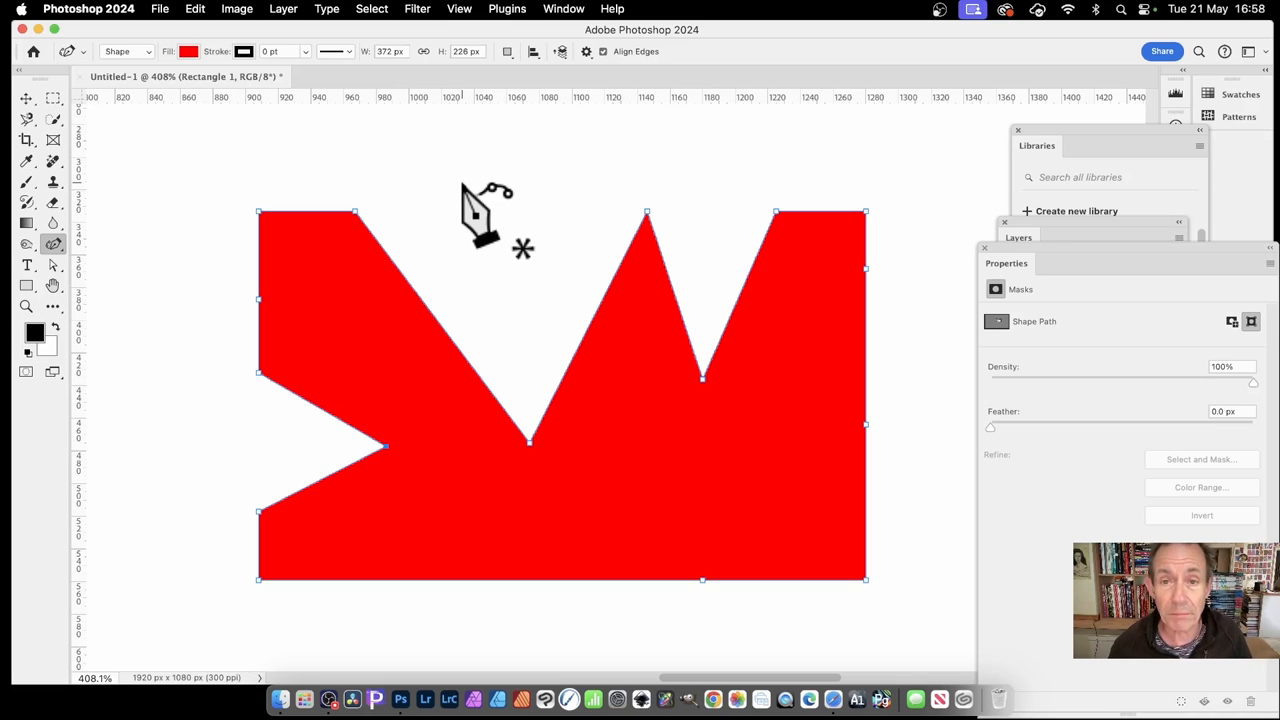